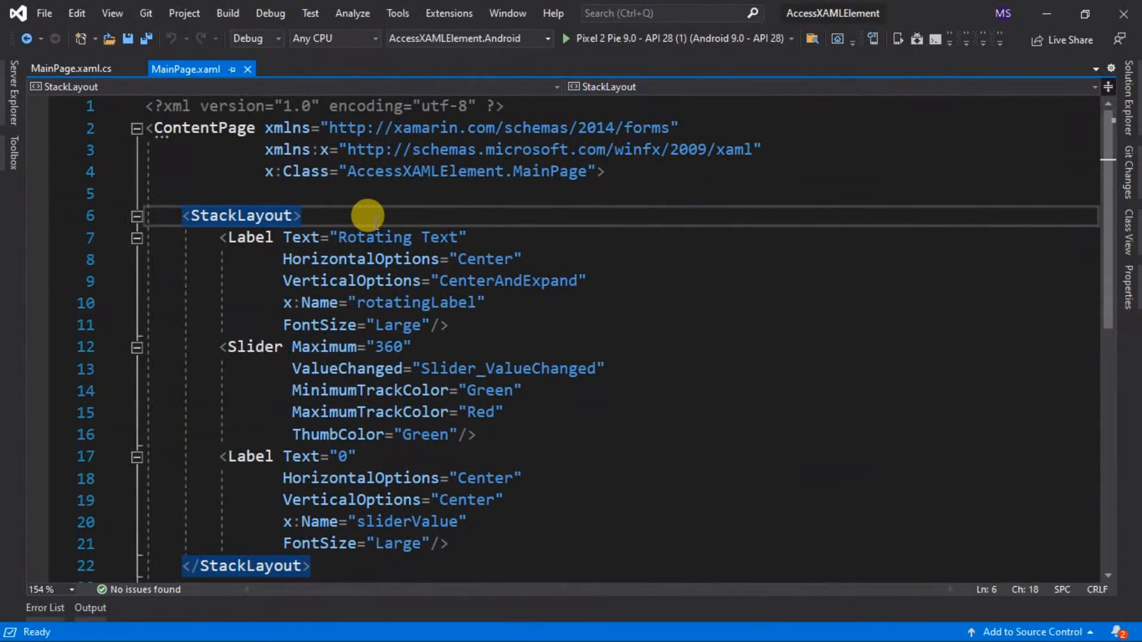
# Remove the ValueChanged="Slider_ValueChanged" attribute line from the Slider in MainPage.xaml
pyautogui.click(301, 215)
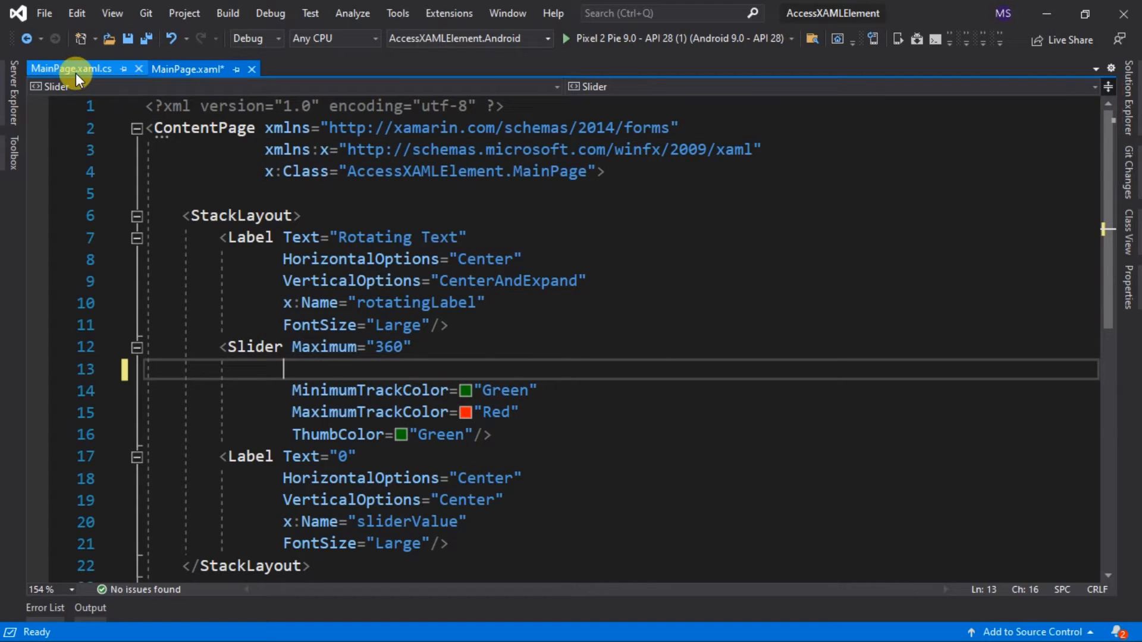
# Delete the Slider_ValueChanged method from MainPage.xaml.cs
pyautogui.click(71, 68)
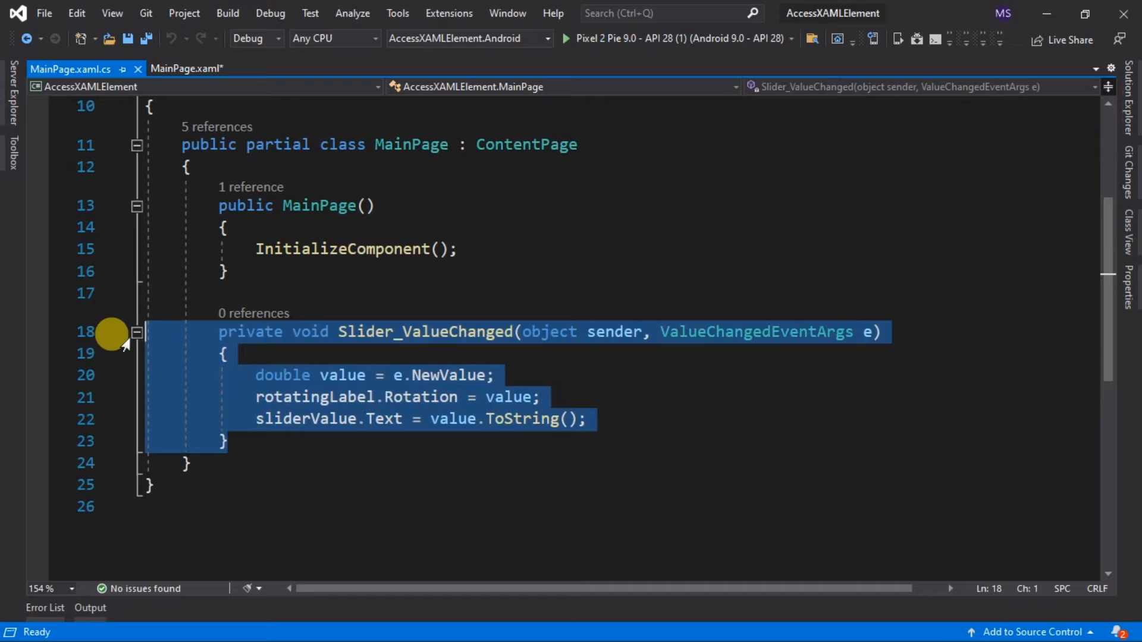
pyautogui.press('Delete')
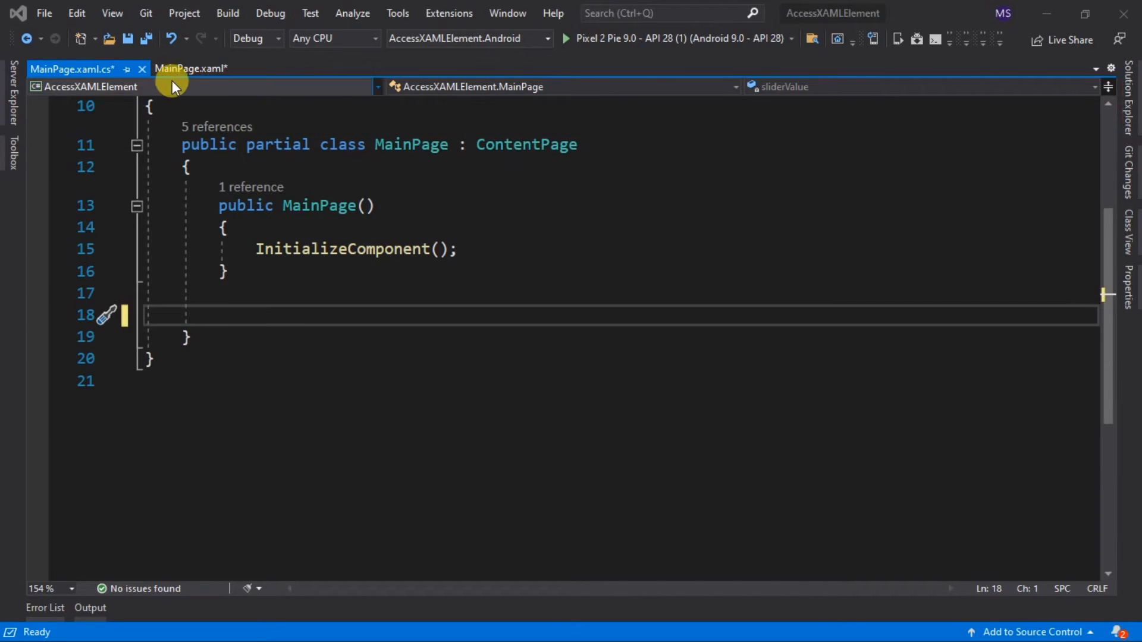
# Add a BindingContext attribute to the Rotating Text label via IntelliSense
pyautogui.click(192, 69)
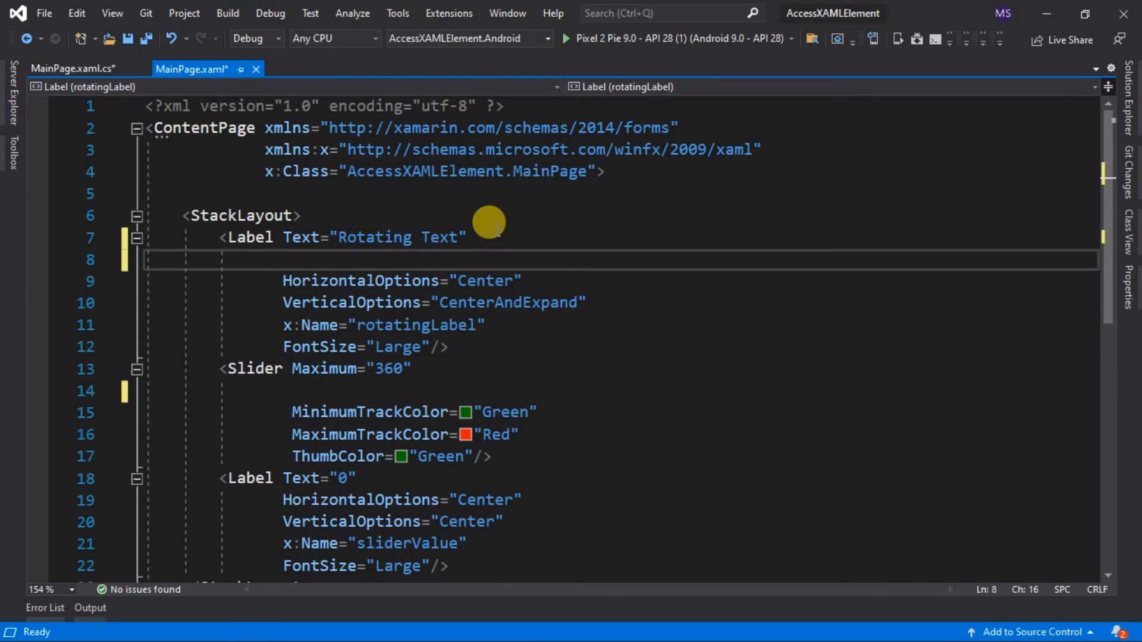
pyautogui.write('bind')
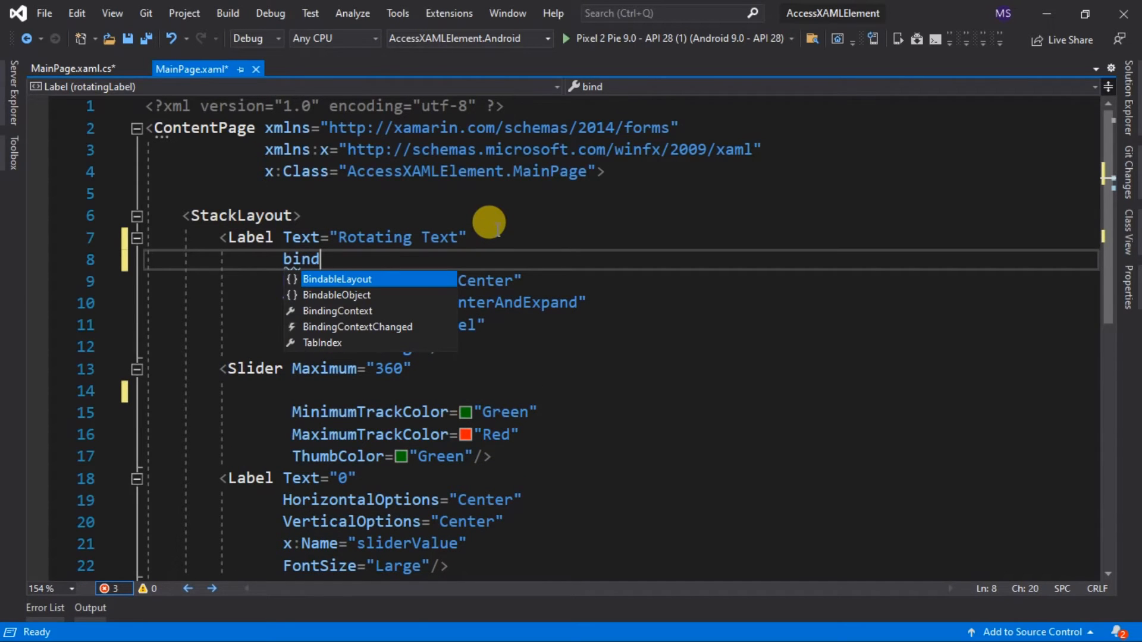
pyautogui.write('co')
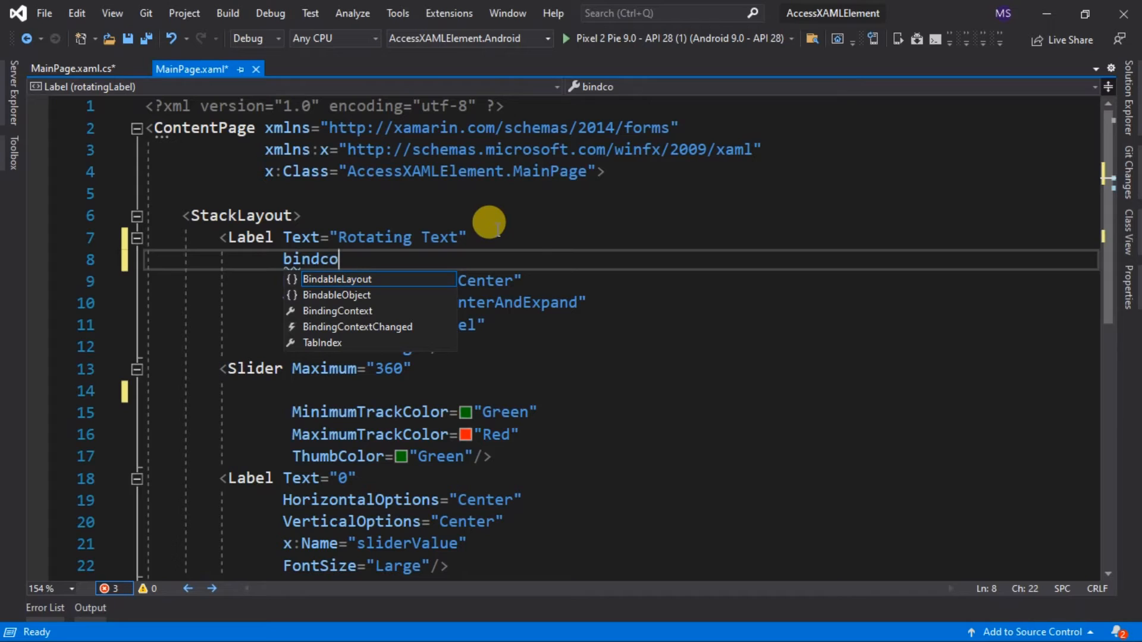
pyautogui.press('Backspace')
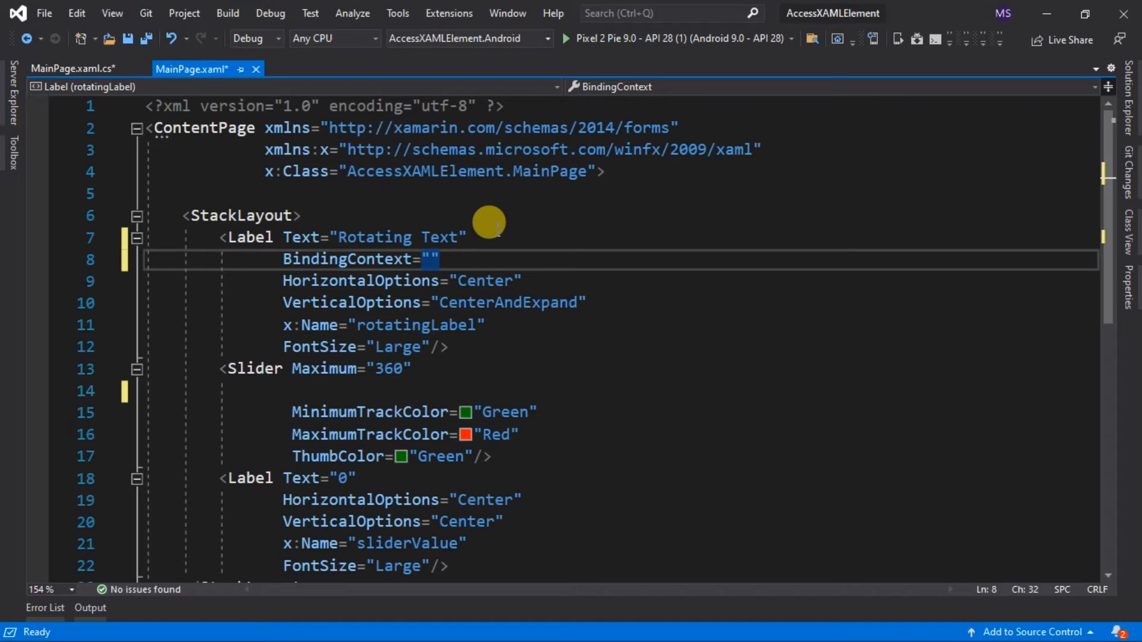
# Set the BindingContext value to an {x:Reference} markup extension
pyautogui.click(431, 259)
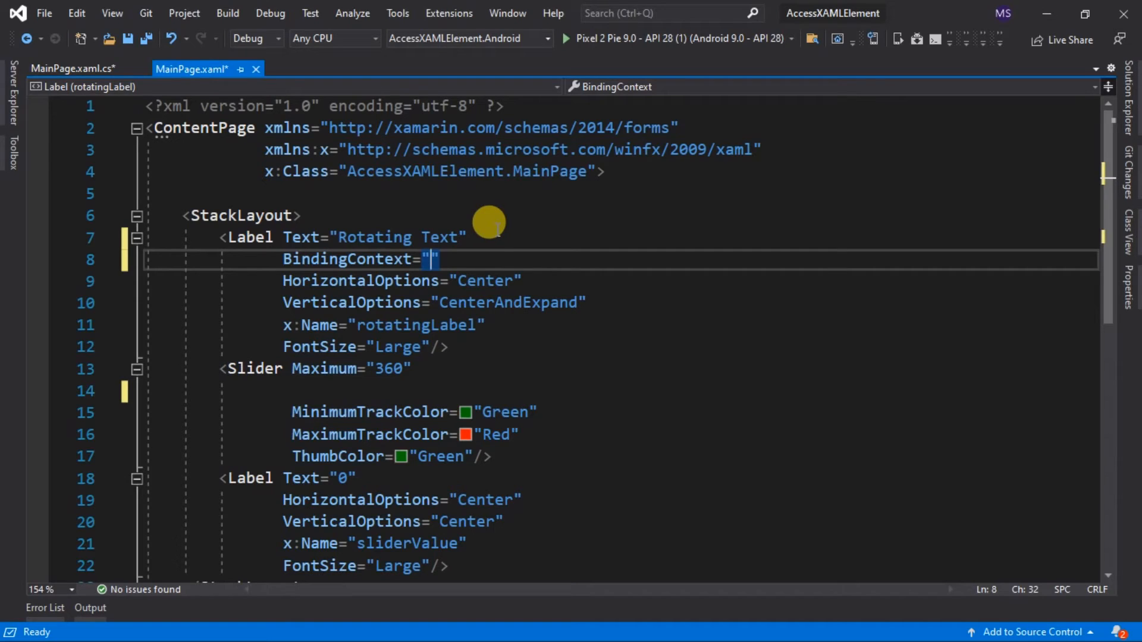
pyautogui.write('{')
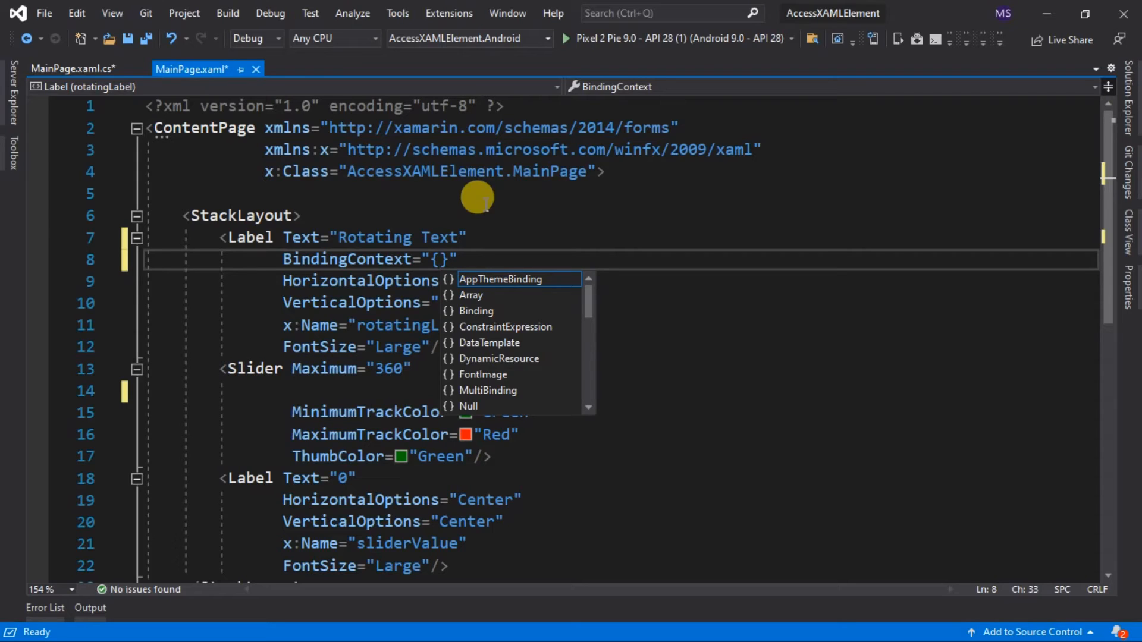
pyautogui.write('x:n')
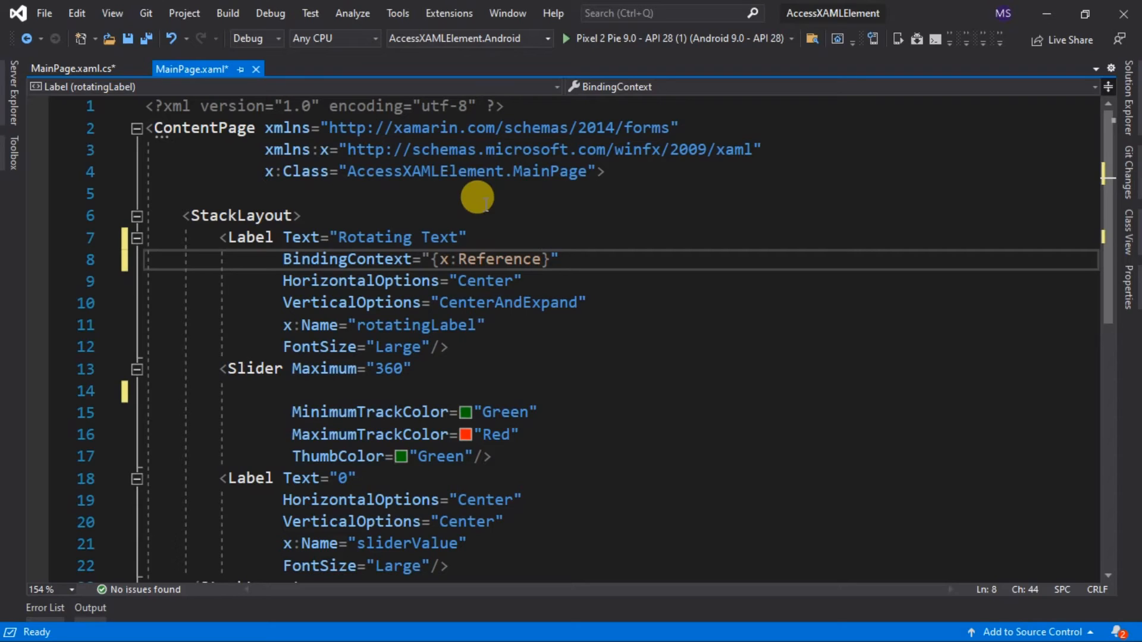
pyautogui.click(543, 259)
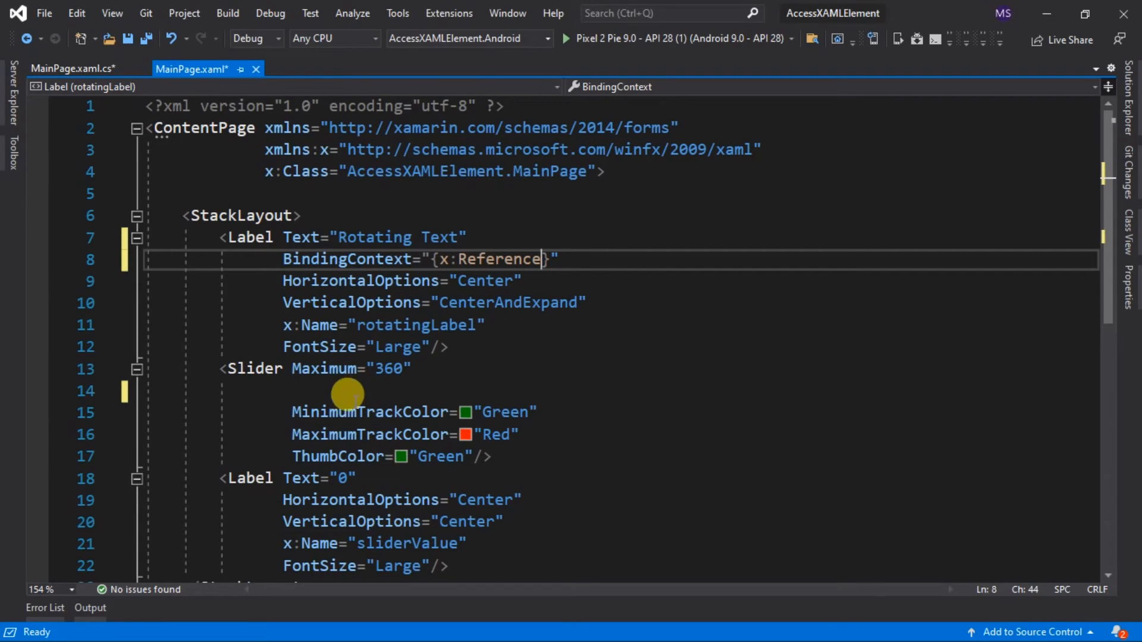
# Name the Slider "slider" and set the label's BindingContext to {x:Reference slider}
pyautogui.write('x')
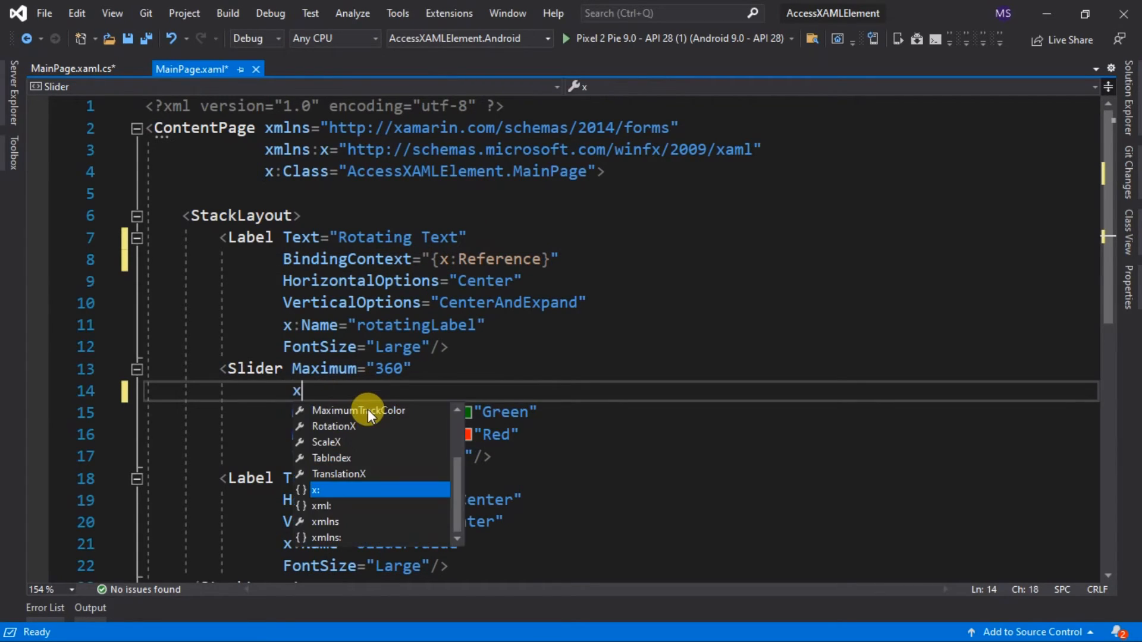
pyautogui.write(':Name="')
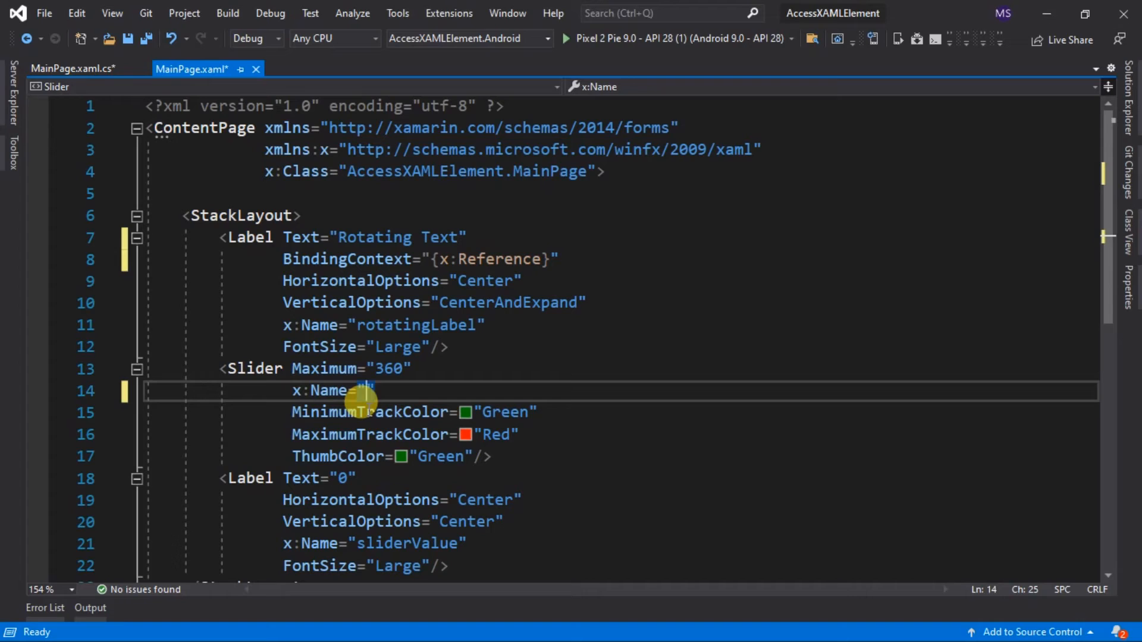
pyautogui.write('slider')
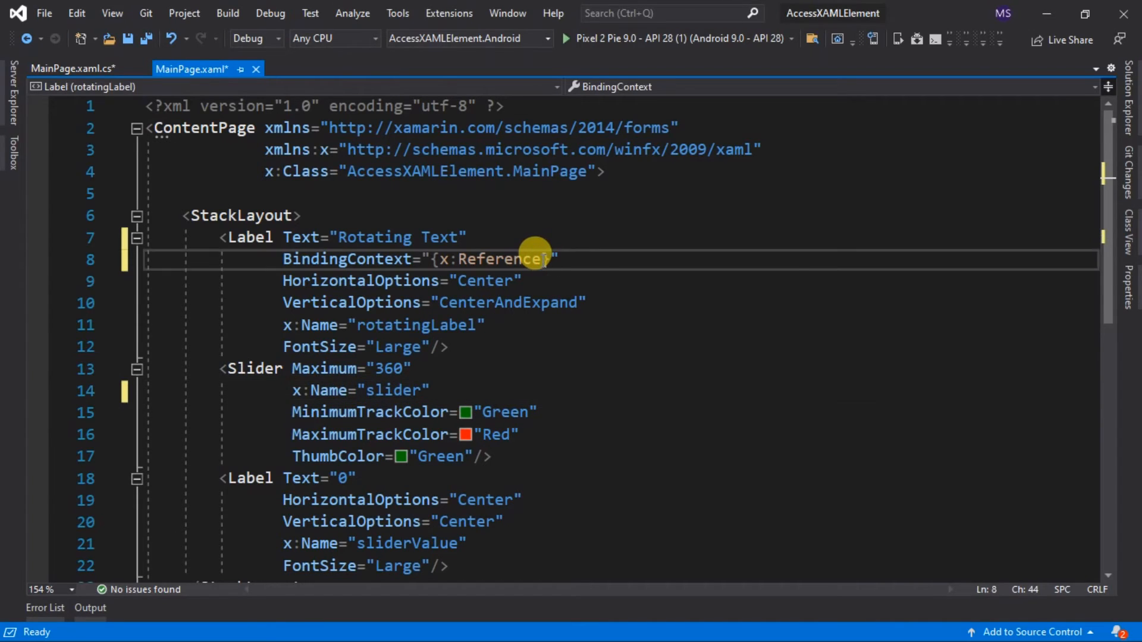
pyautogui.write('slider')
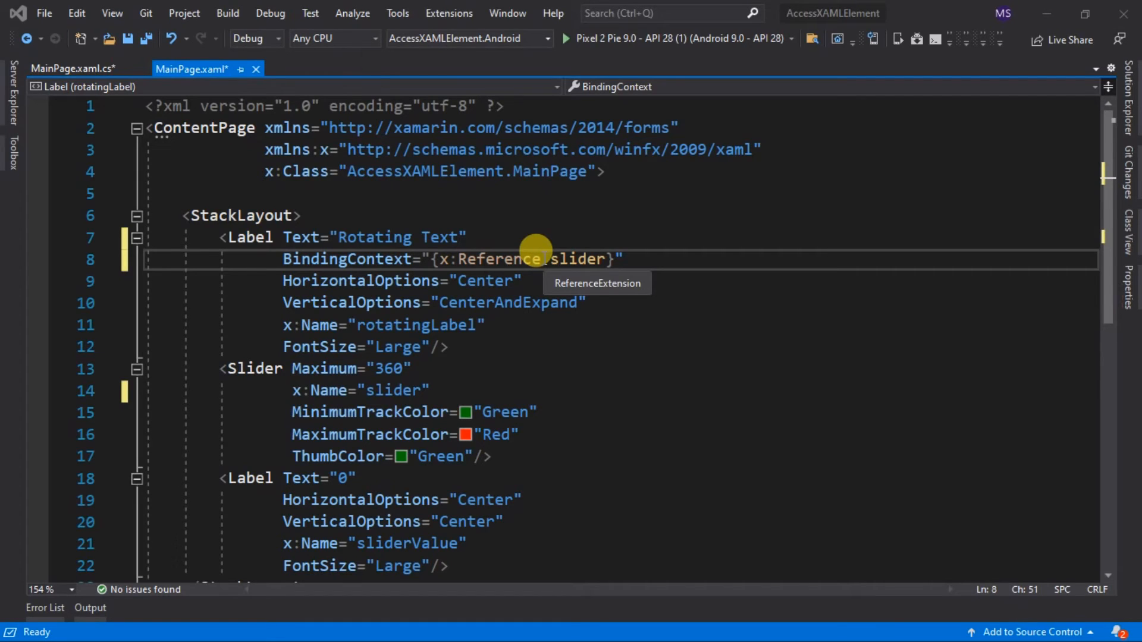
pyautogui.moveTo(587, 246)
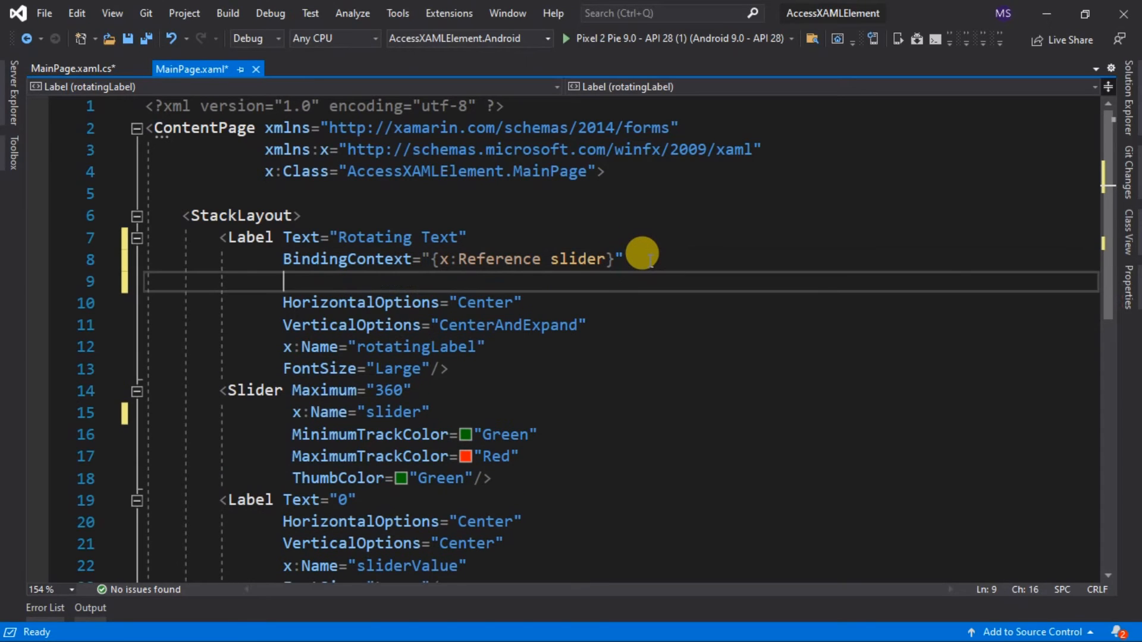
# Bind the label's Rotation to {Binding Value} and start debugging on the Pixel 2 emulator
pyautogui.write('ro')
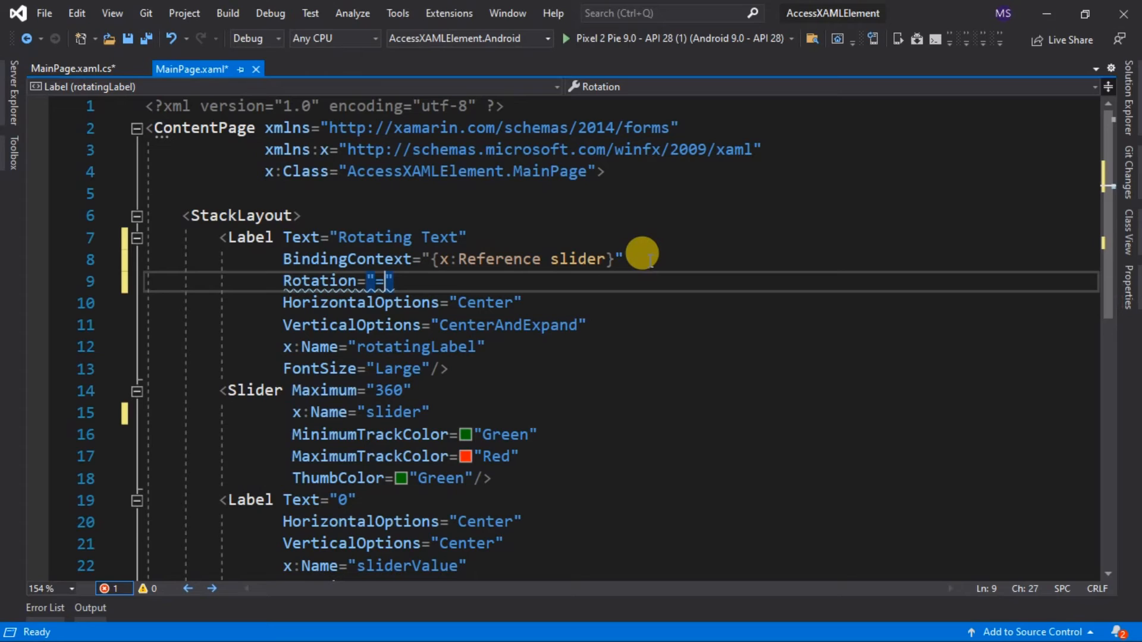
pyautogui.press('Backspace')
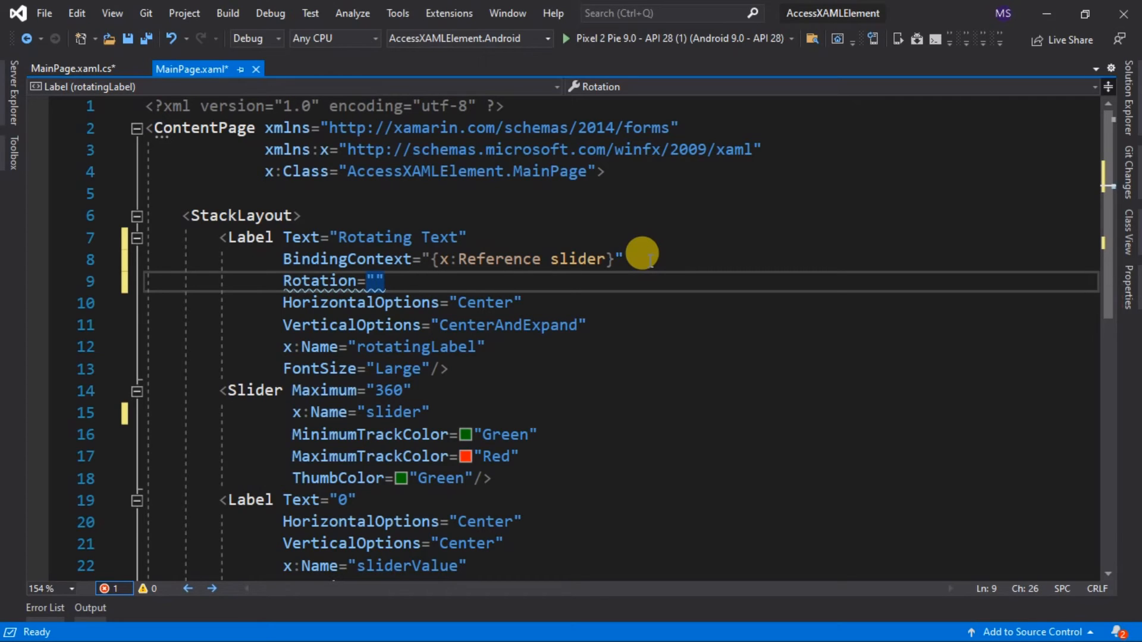
pyautogui.write('{}}')
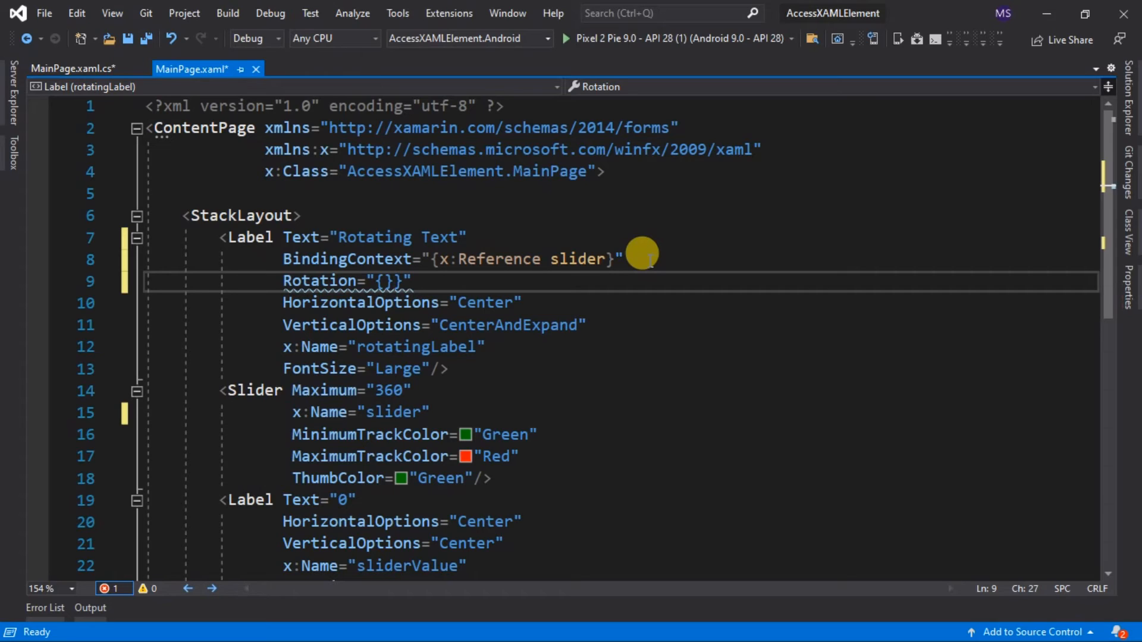
pyautogui.write('bin')
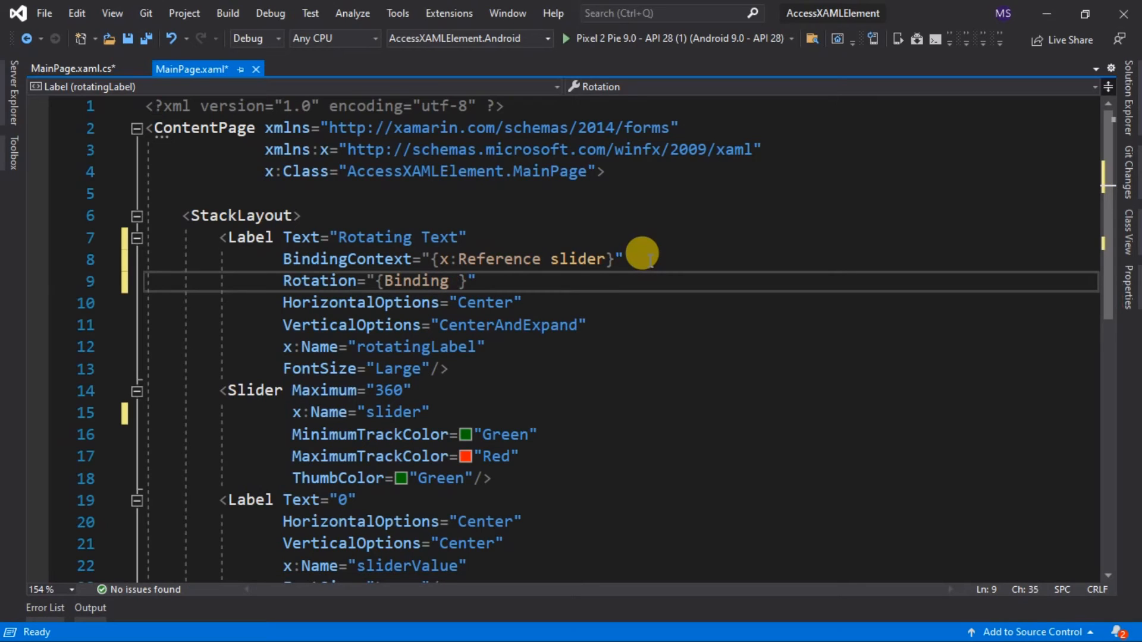
pyautogui.write('Value')
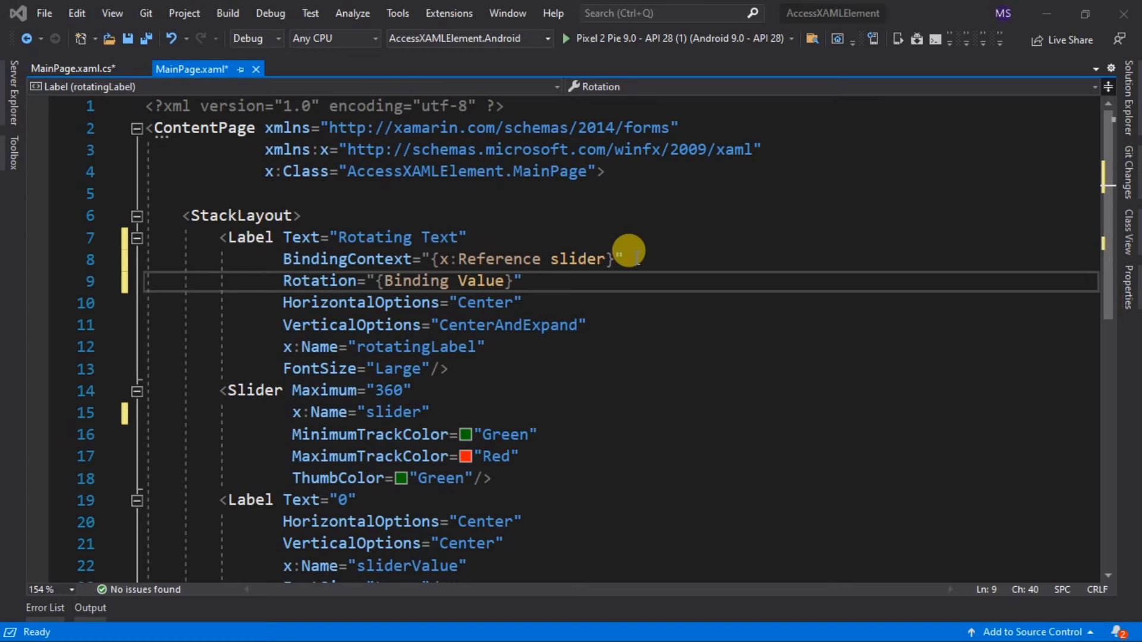
pyautogui.click(566, 38)
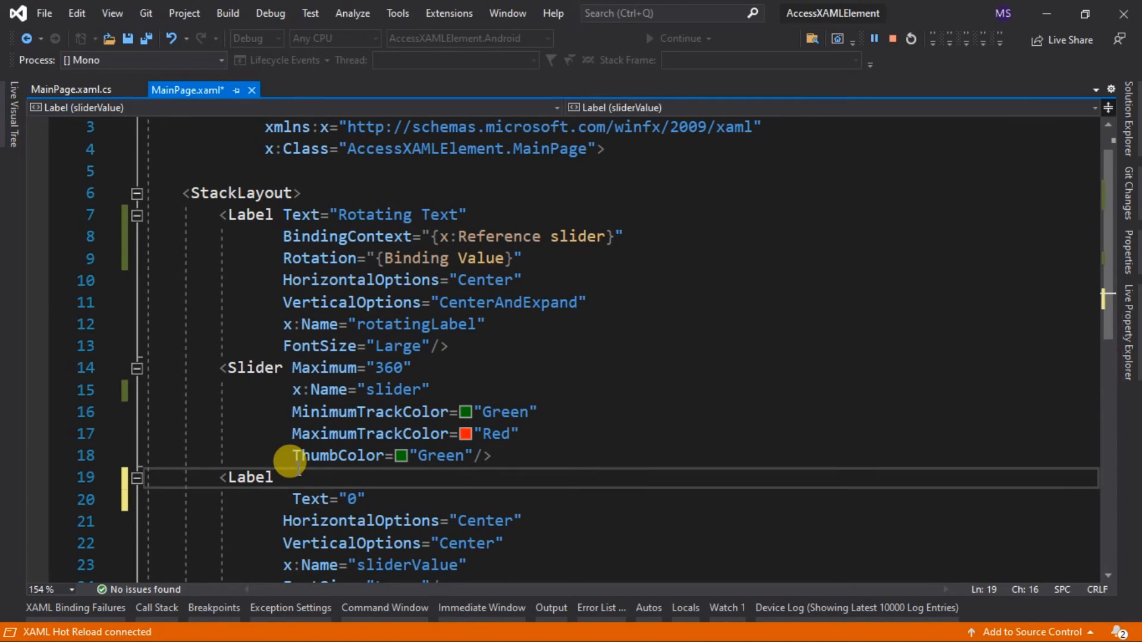
# Give the sliderValue label BindingContext="{x:Reference slider}" and Text="{Binding Value}"
pyautogui.write('BindingContext=""')
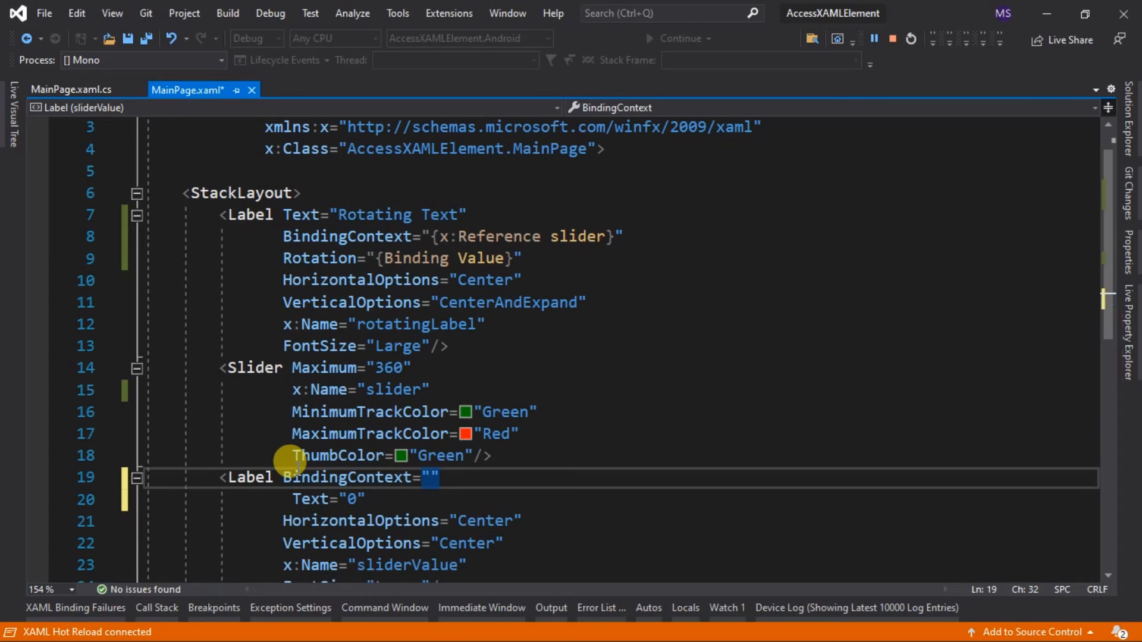
pyautogui.write('{')
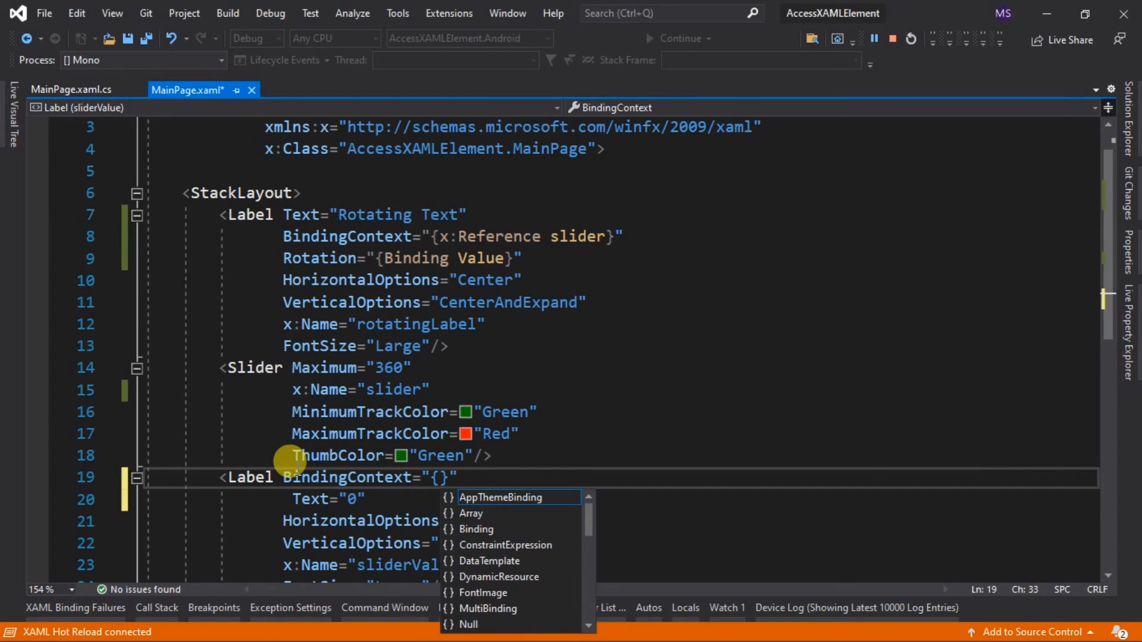
pyautogui.write('x:colo')
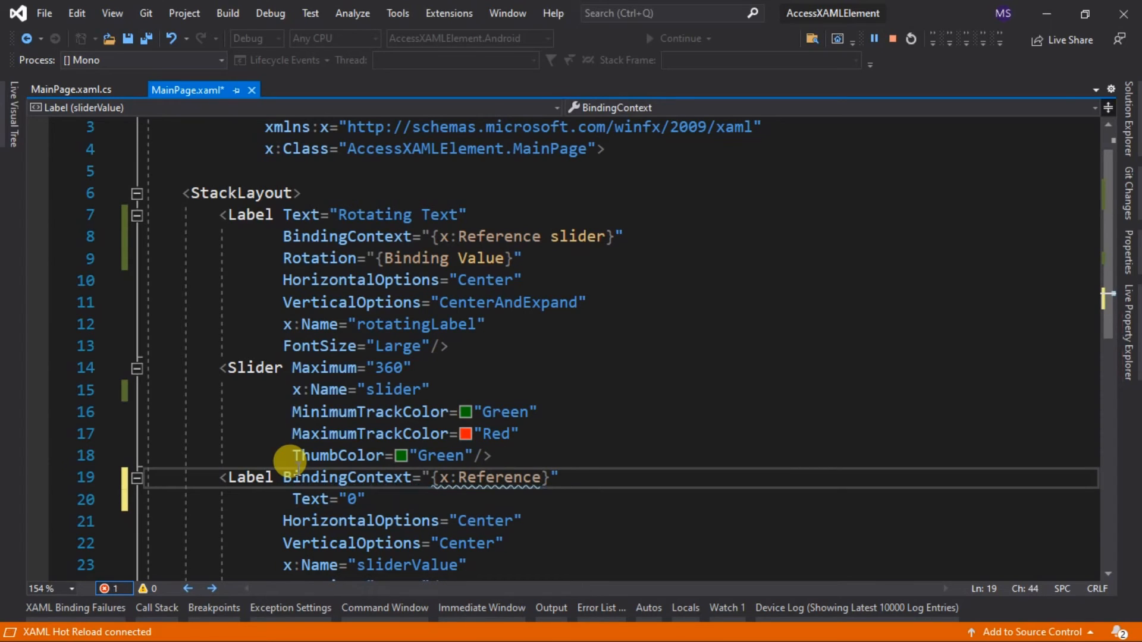
pyautogui.write('slider')
pyautogui.click(330, 499)
pyautogui.write('{Binding Value}')
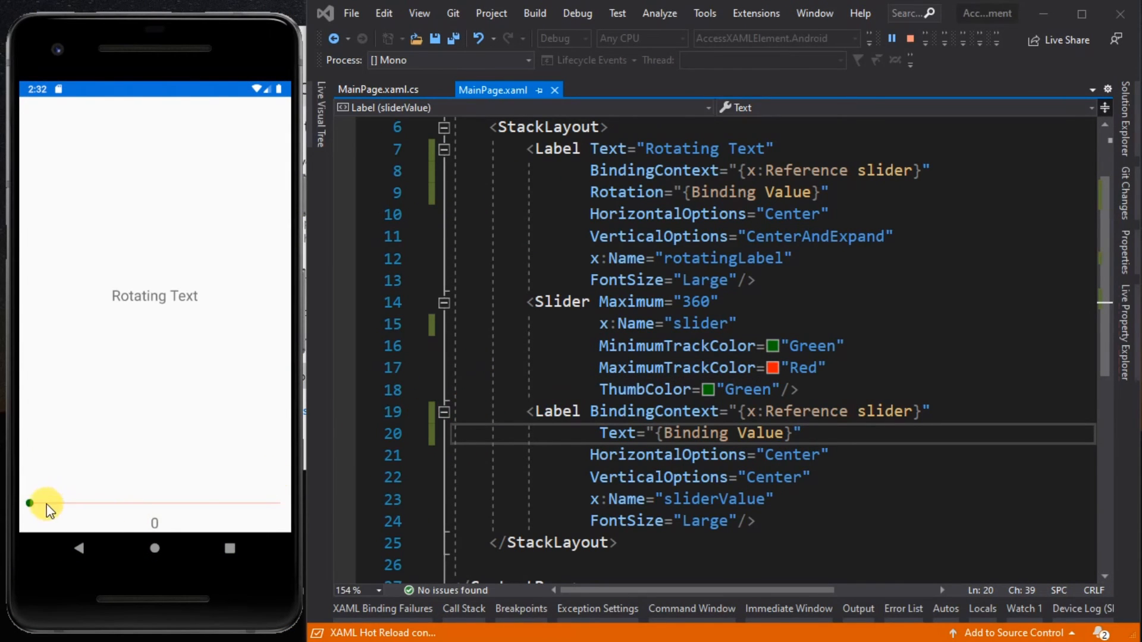
# Drag the emulator slider through 144, 137 and 233, settling at 216
pyautogui.moveTo(31, 503); pyautogui.dragTo(130, 503)
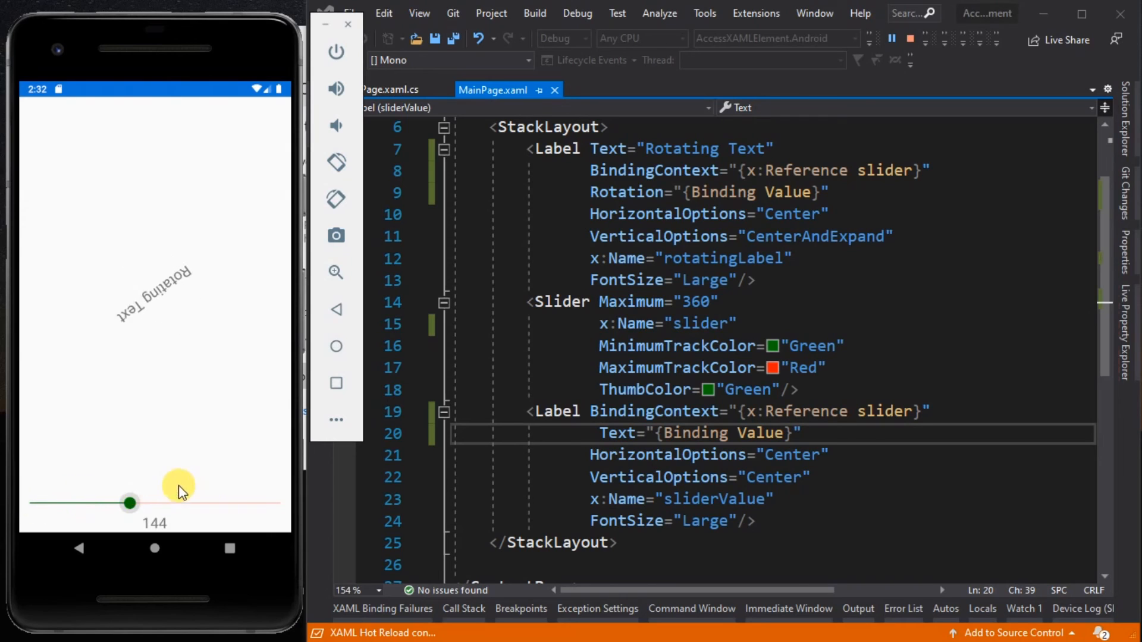
pyautogui.moveTo(130, 503); pyautogui.dragTo(126, 503)
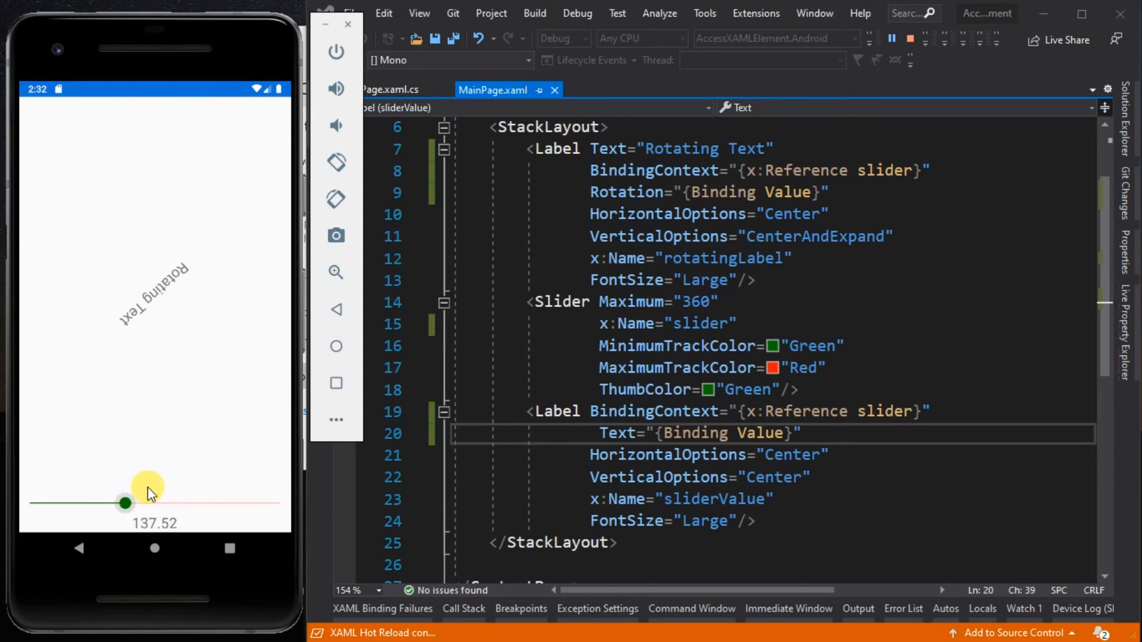
pyautogui.moveTo(126, 503); pyautogui.dragTo(191, 503)
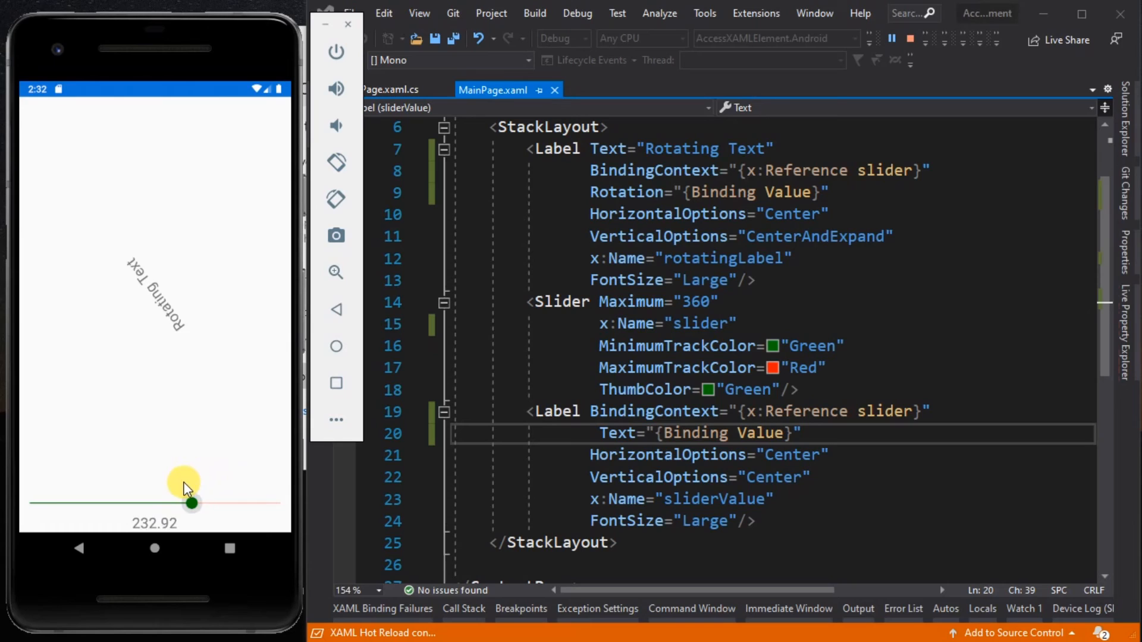
pyautogui.moveTo(191, 503); pyautogui.dragTo(180, 503)
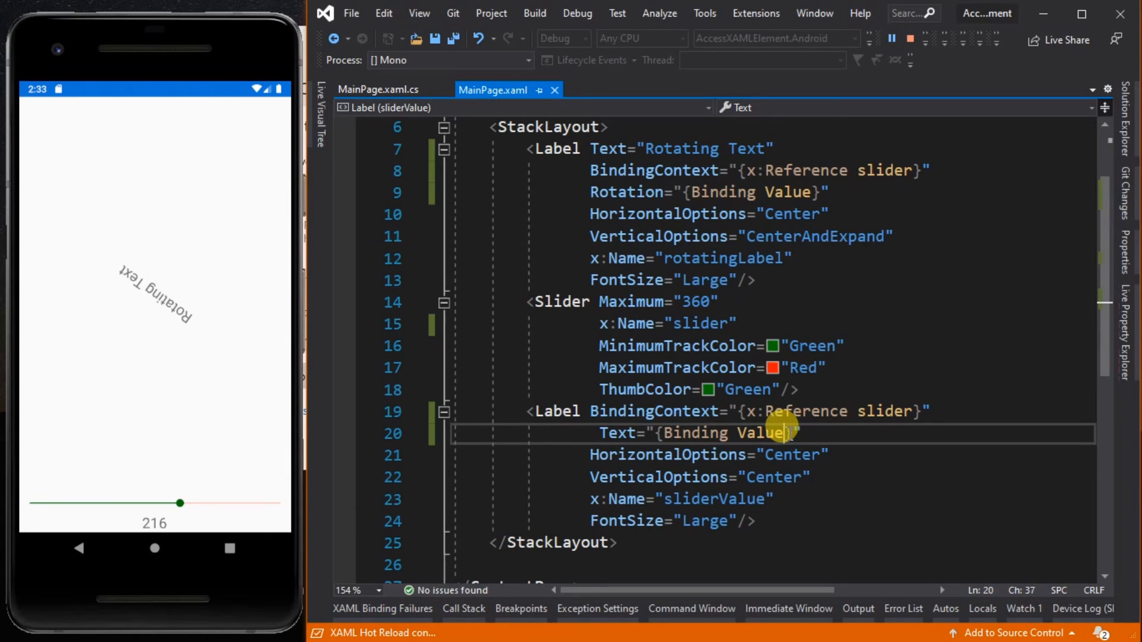
# Add StringFormat=The angle is {0,F2} degrees to the value label's Text binding
pyautogui.write(', st')
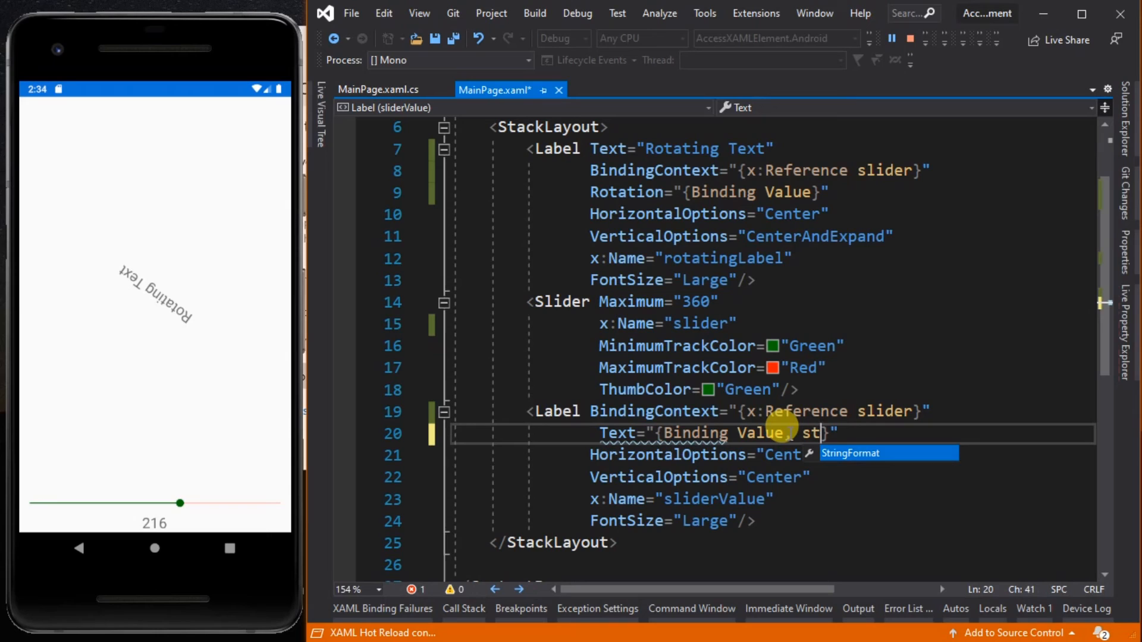
pyautogui.write('ringFormat=The angle is {0')
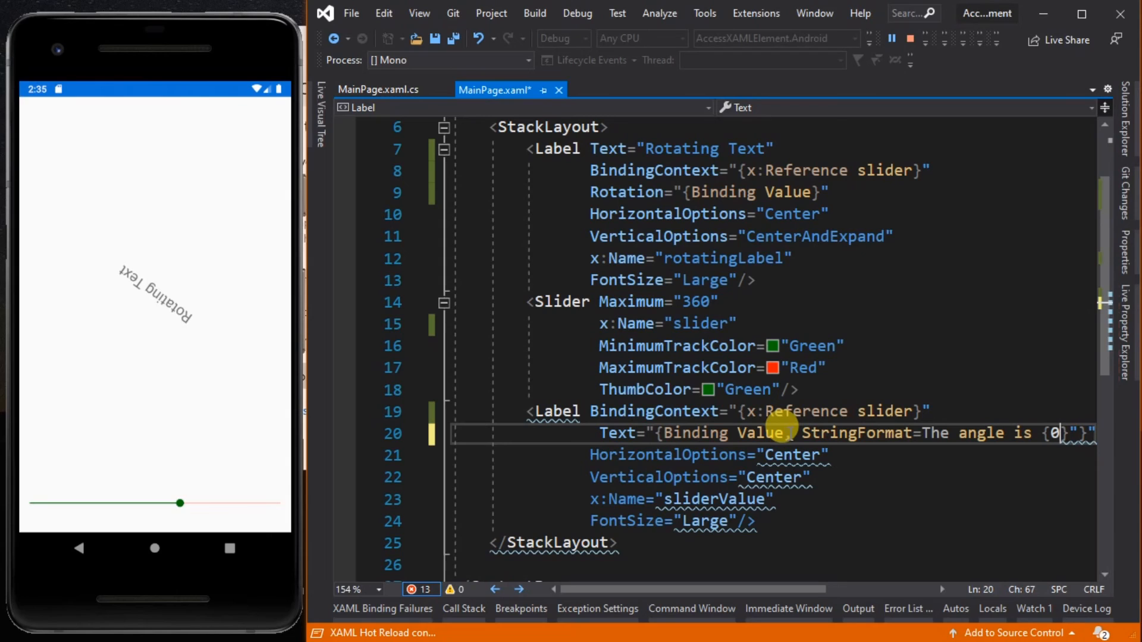
pyautogui.write(',F2')
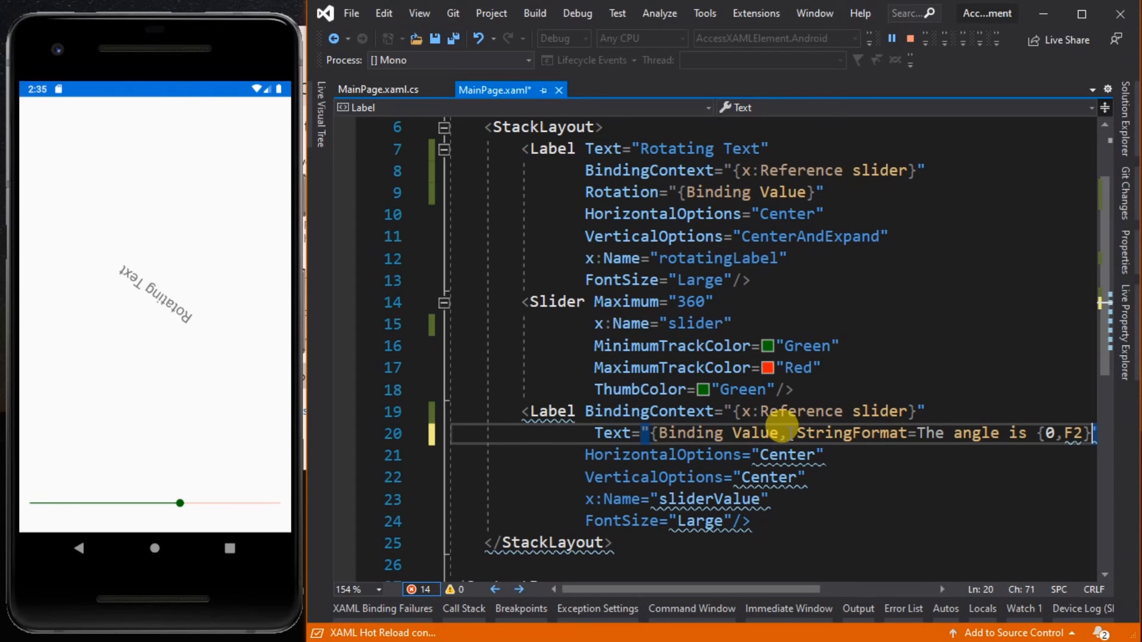
pyautogui.write('deg')
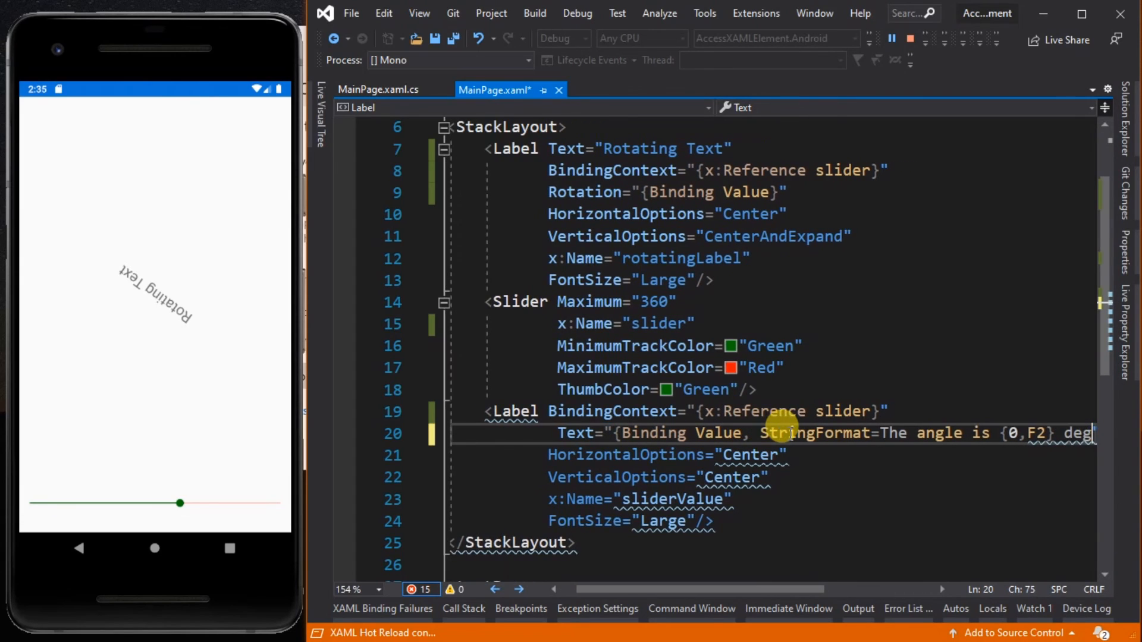